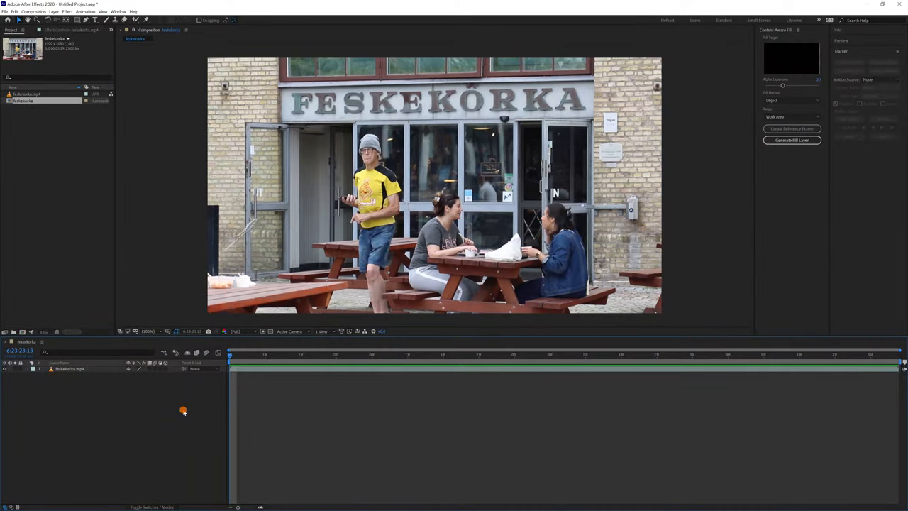
Draw a rectangular mask around the man in yellow on the feskekorka.mp4 layer
left_click_drag(344, 149, 376, 290)
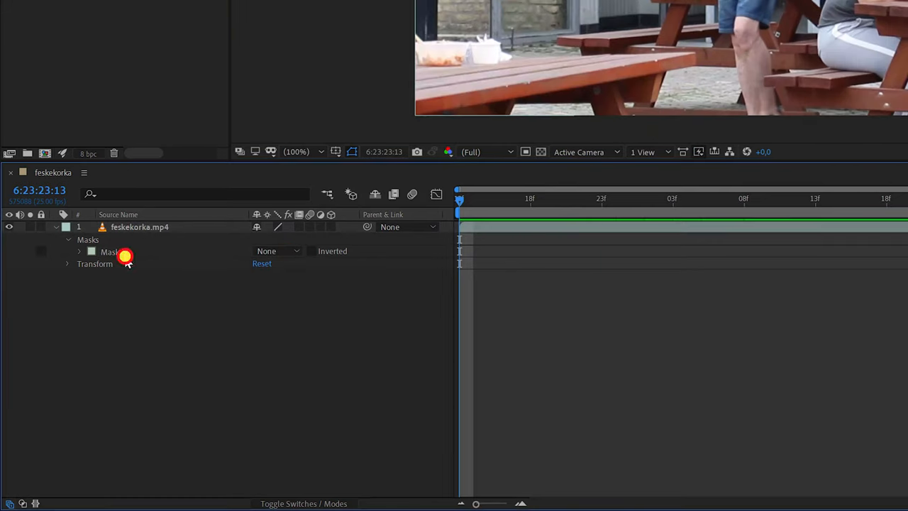
Keyframe the Mask Path at later frames so it follows the man in yellow out of frame
left_click(79, 252)
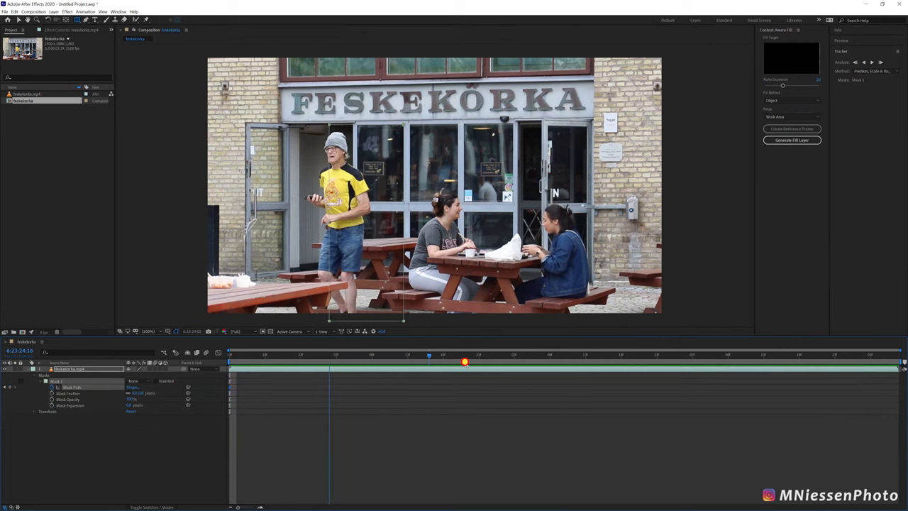
left_click(456, 355)
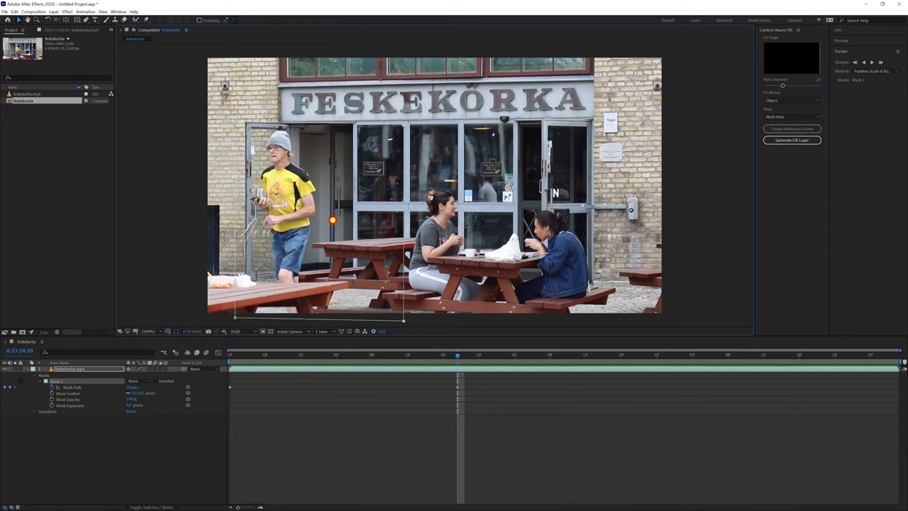
left_click(598, 355)
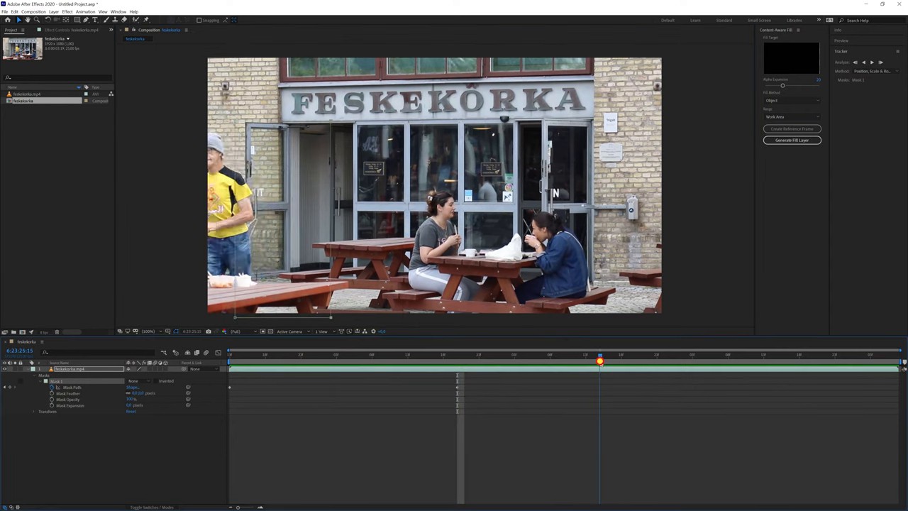
left_click(650, 354)
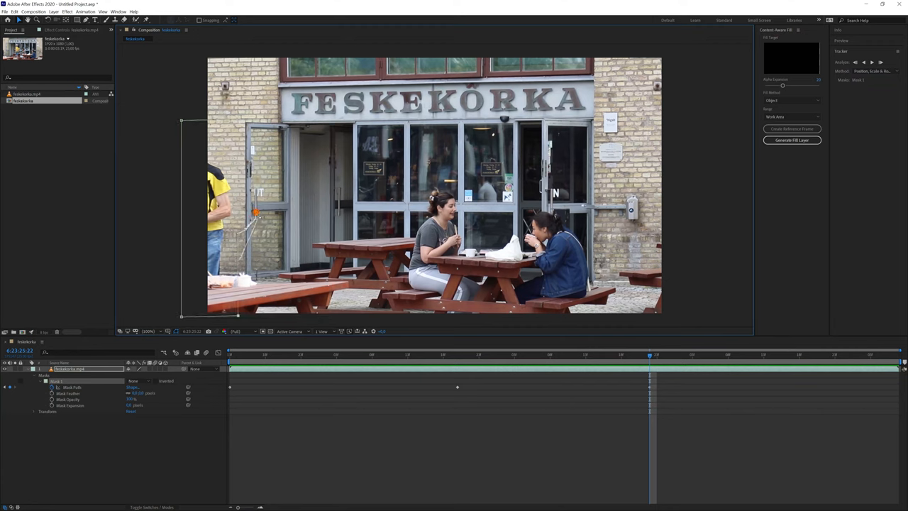
left_click(700, 354)
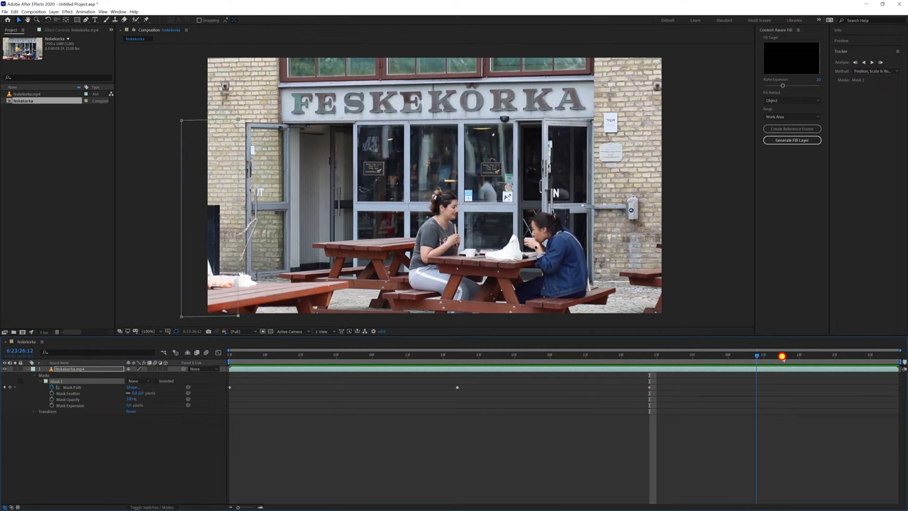
left_click(839, 358)
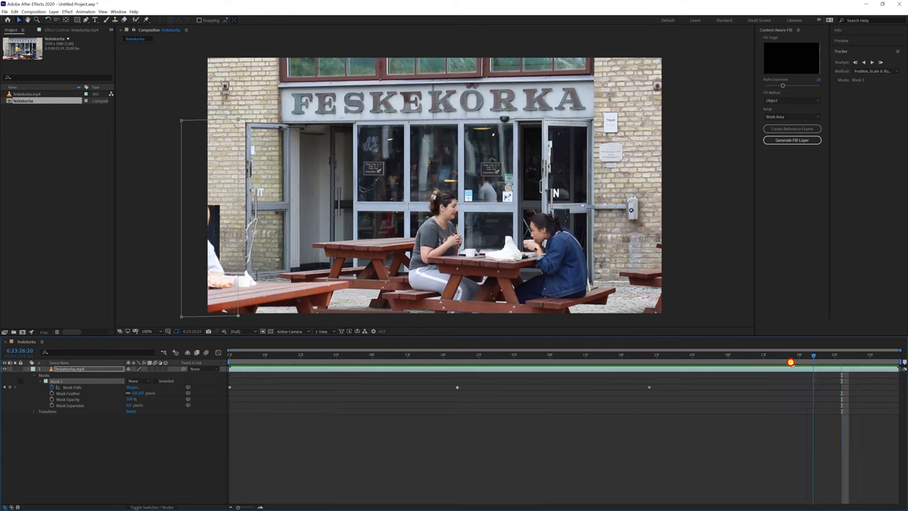
Scrub back and forth through the clip to check the mask keeps covering him
left_click_drag(813, 363, 727, 369)
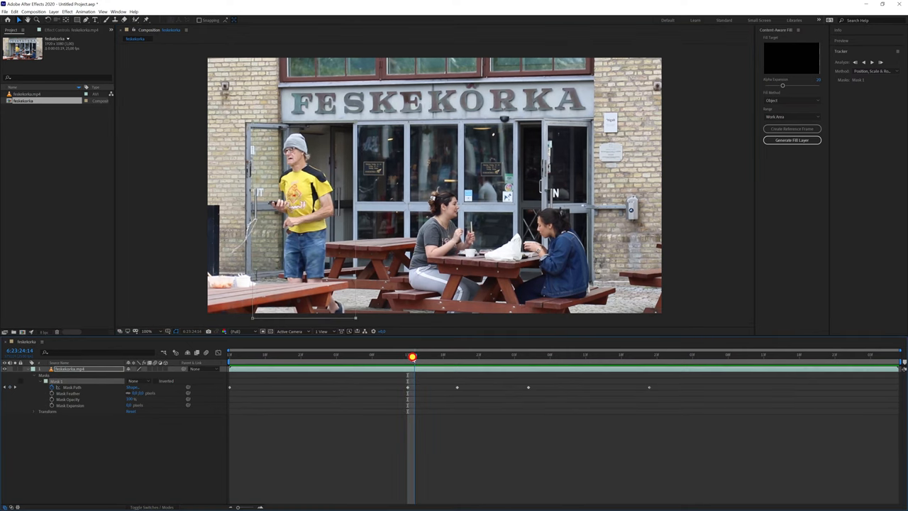
left_click_drag(414, 354, 254, 355)
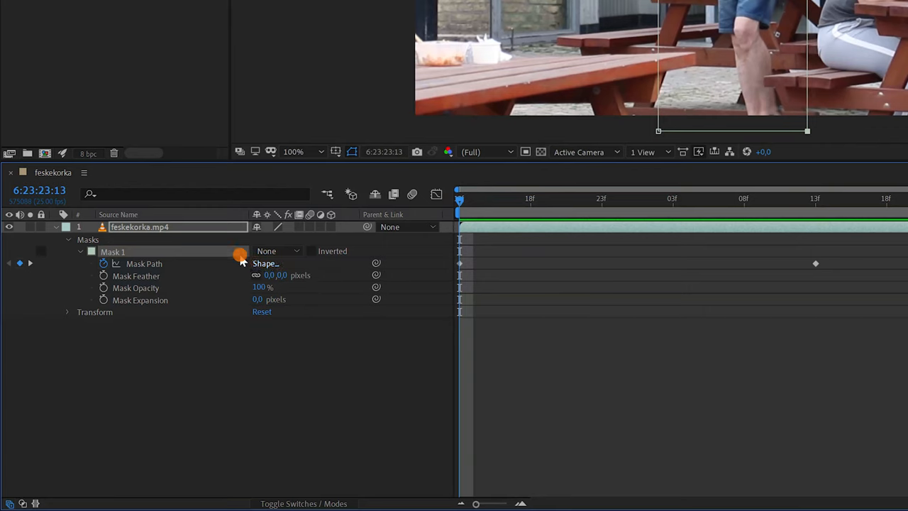
Set Mask 1 to Subtract so the man becomes a hole, and bring up Content-Aware Fill
left_click(277, 249)
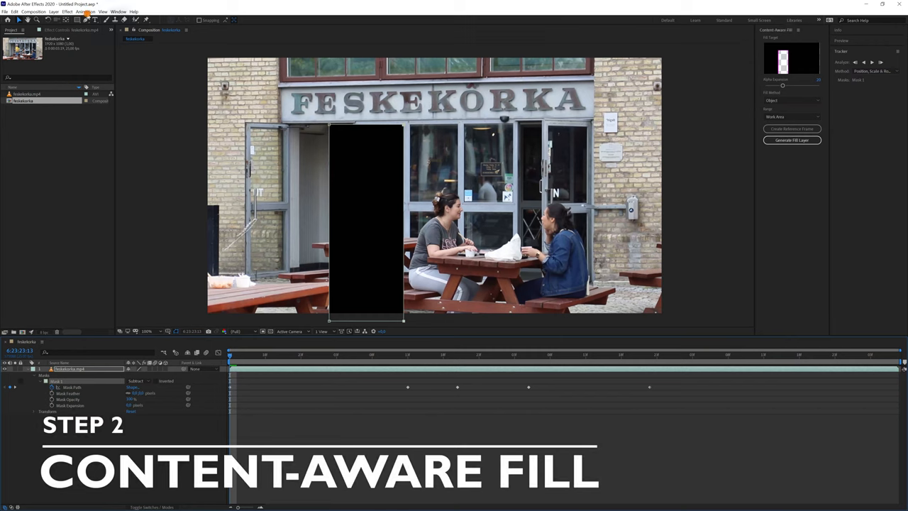
left_click(119, 12)
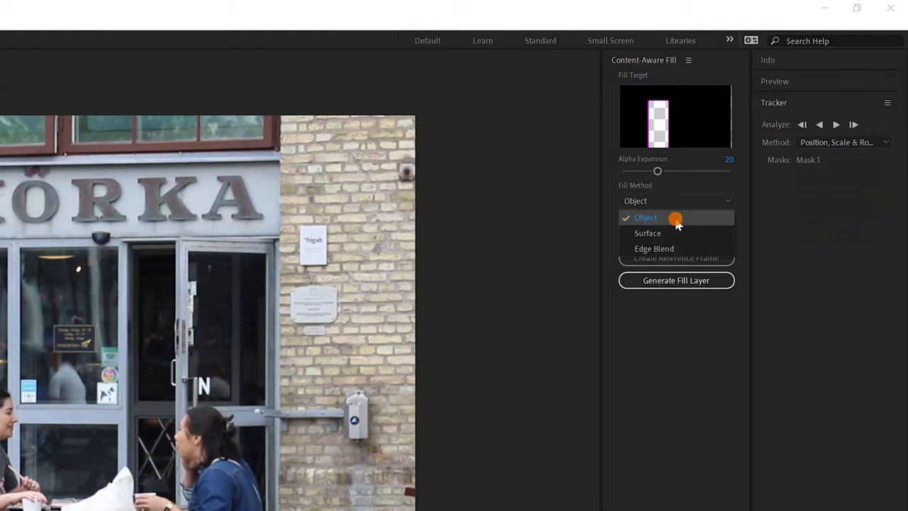
Keep Object as the fill method and settle the alpha expansion back at 20
left_click(645, 218)
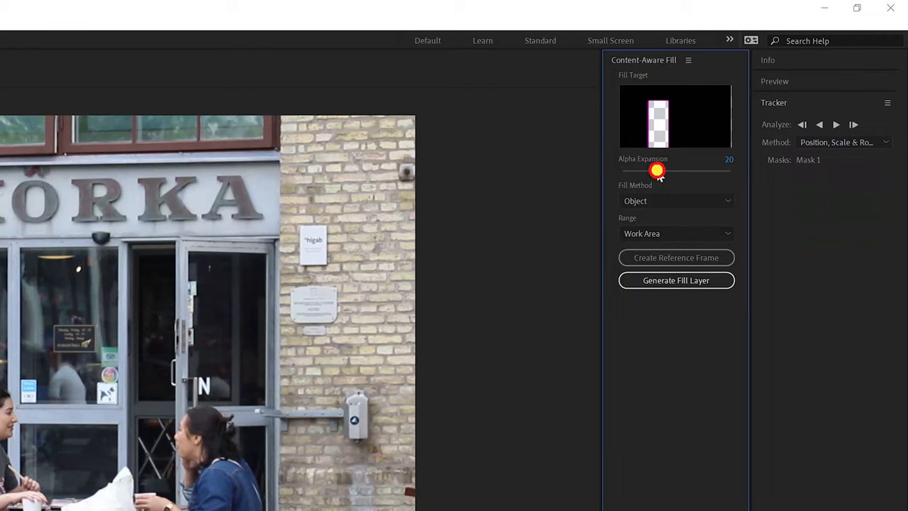
left_click_drag(655, 172, 692, 172)
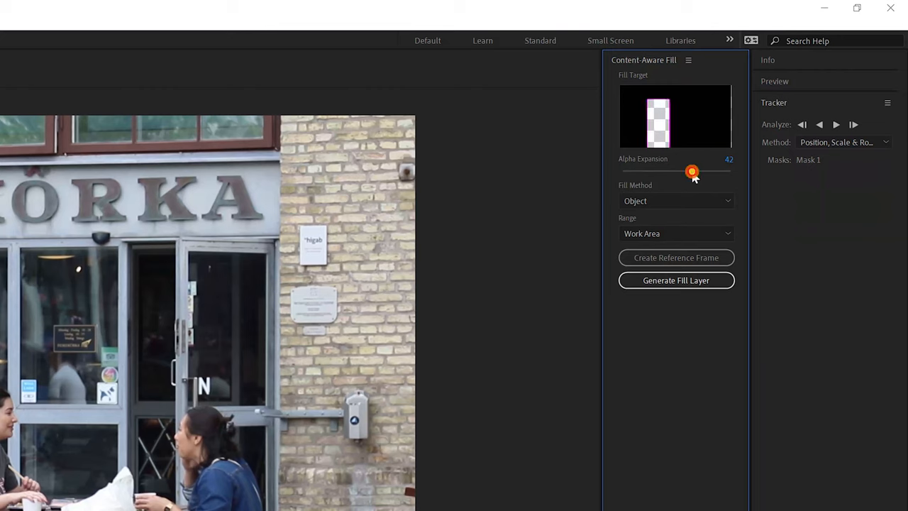
left_click_drag(692, 172, 629, 169)
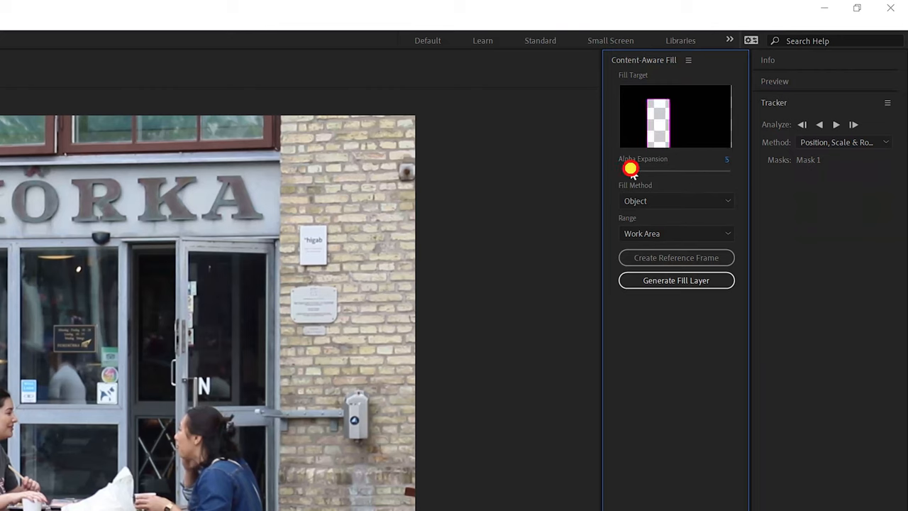
left_click_drag(630, 169, 655, 173)
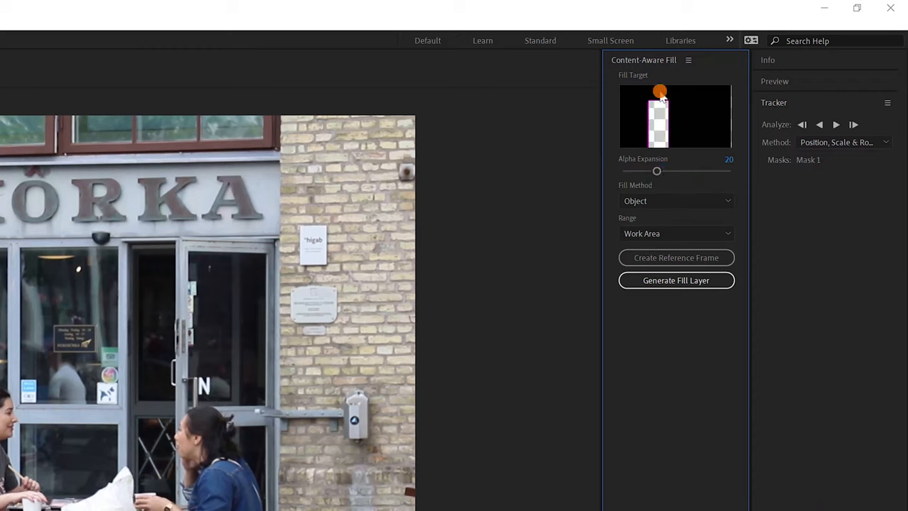
left_click_drag(655, 170, 686, 170)
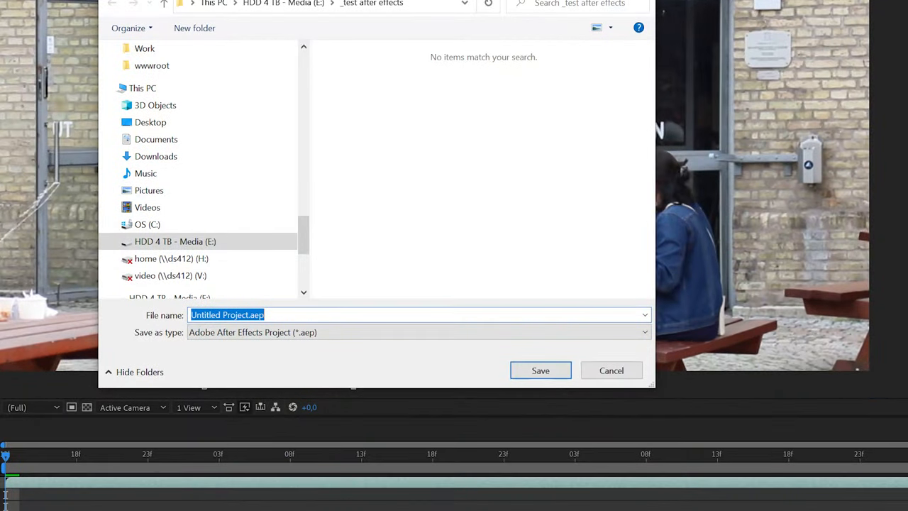
mouse_move(428, 178)
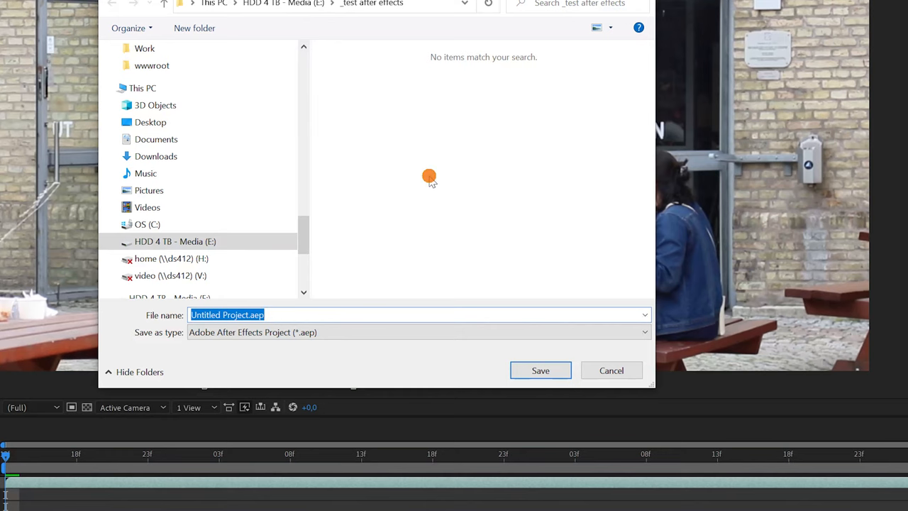
Save the project under the name 'content aware fill'
type("content aware fill")
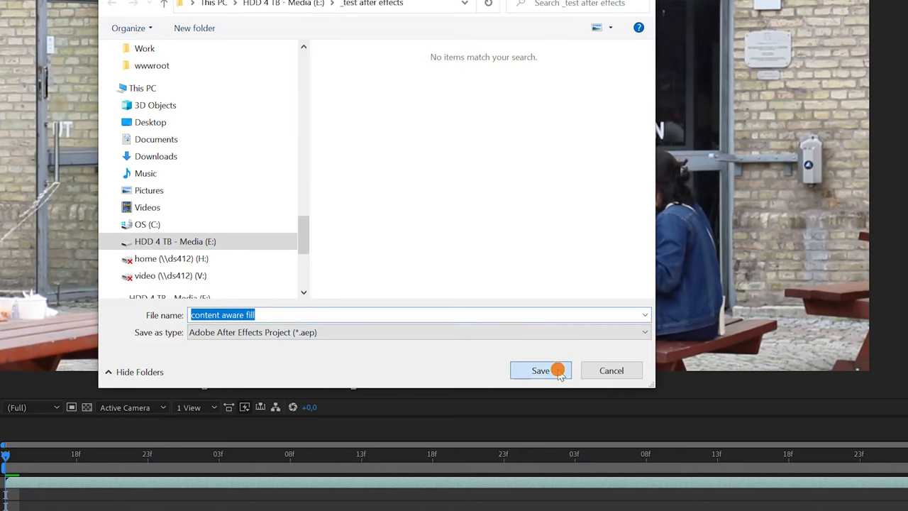
left_click(541, 370)
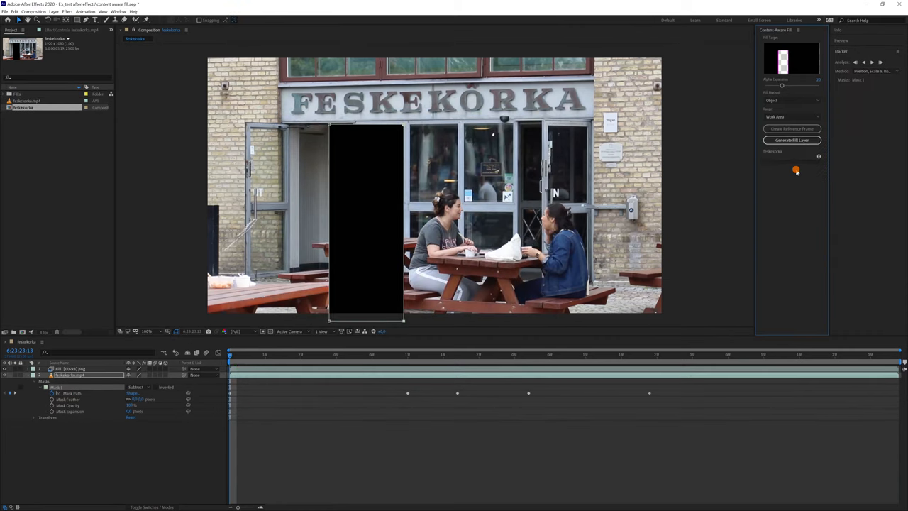
Generate the fill layer that erases the man from the Feskekörka scene
left_click(792, 140)
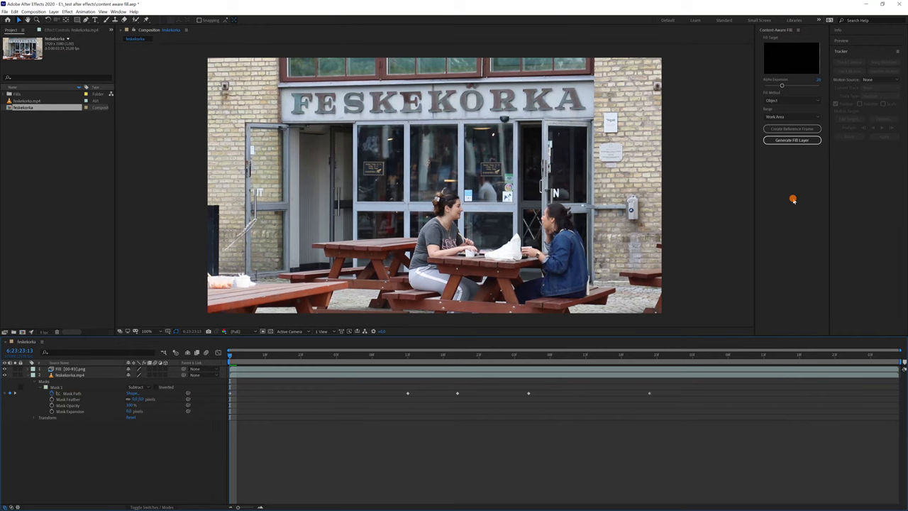
left_click(471, 355)
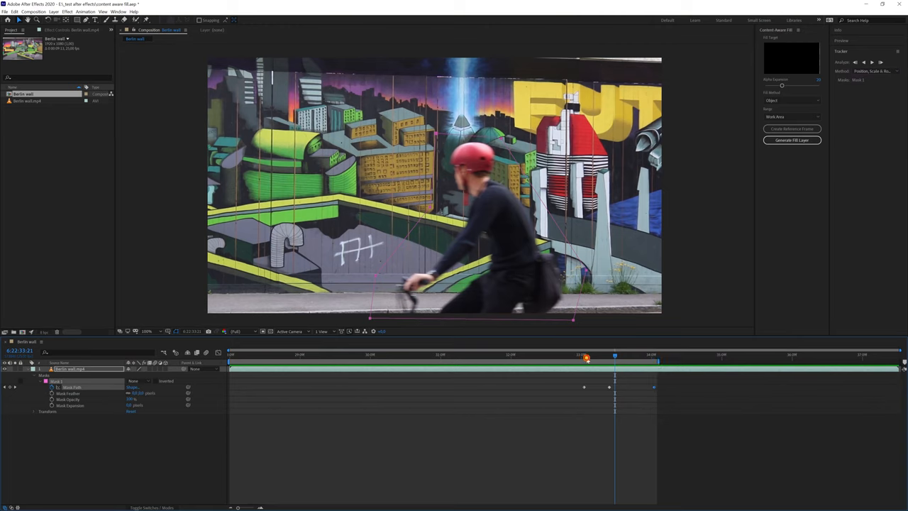
Narrow the work area to the cyclist's frames and attempt Generate Fill Layer, which aborts
left_click_drag(584, 357, 258, 363)
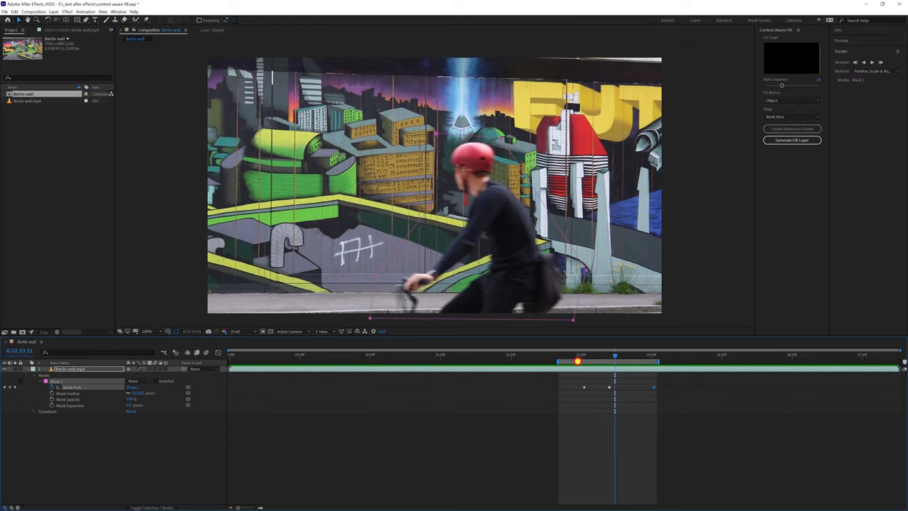
left_click(791, 140)
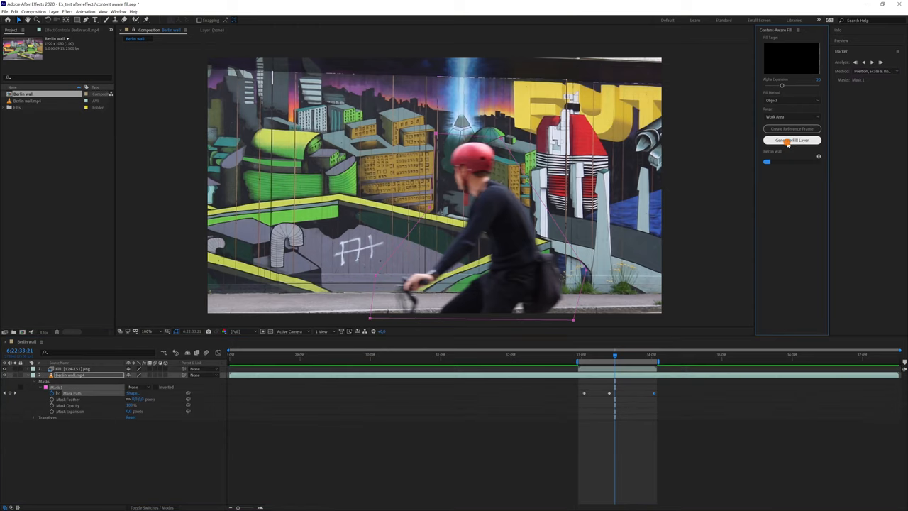
left_click(792, 140)
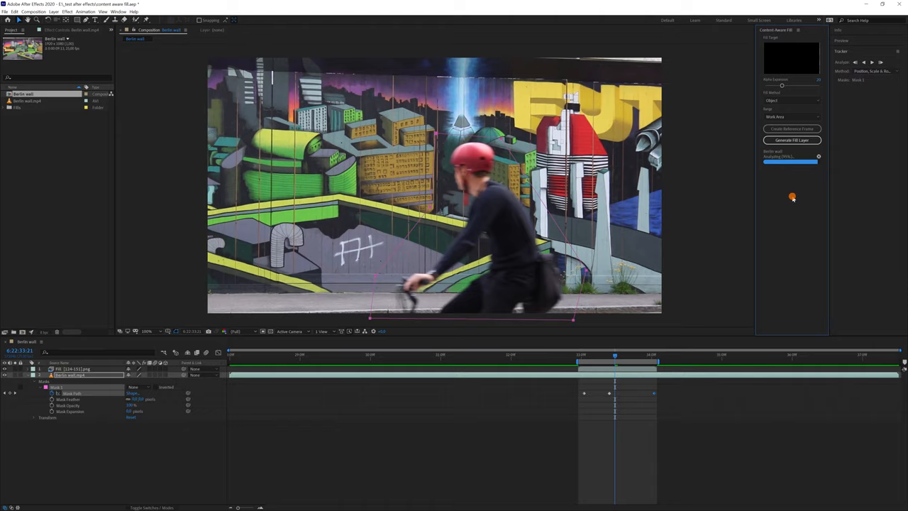
left_click(792, 141)
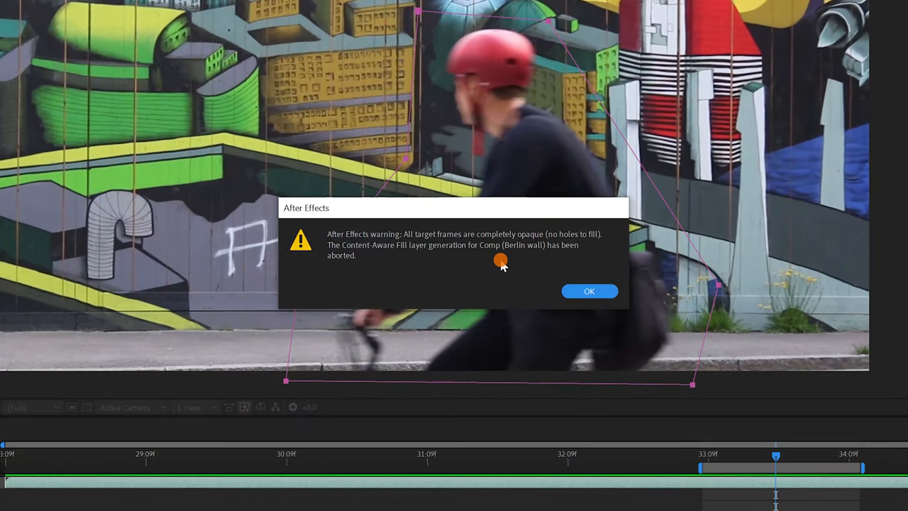
mouse_move(488, 255)
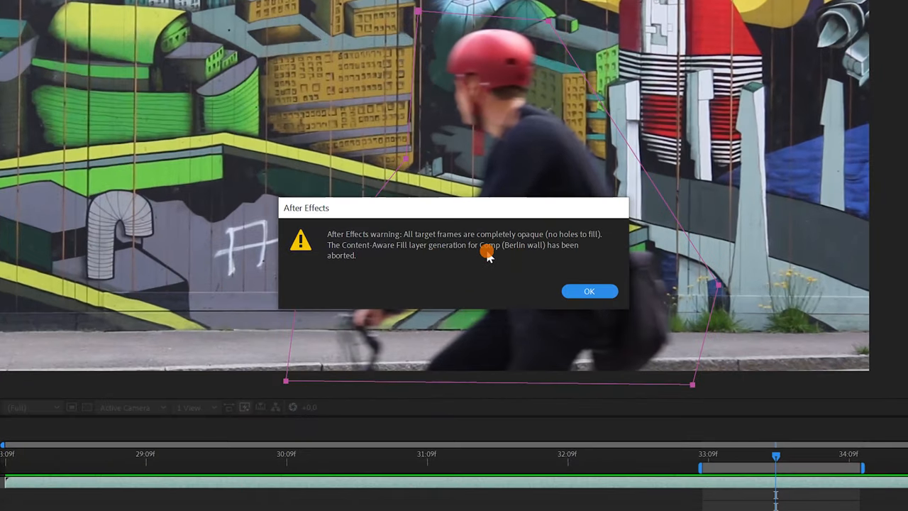
mouse_move(510, 289)
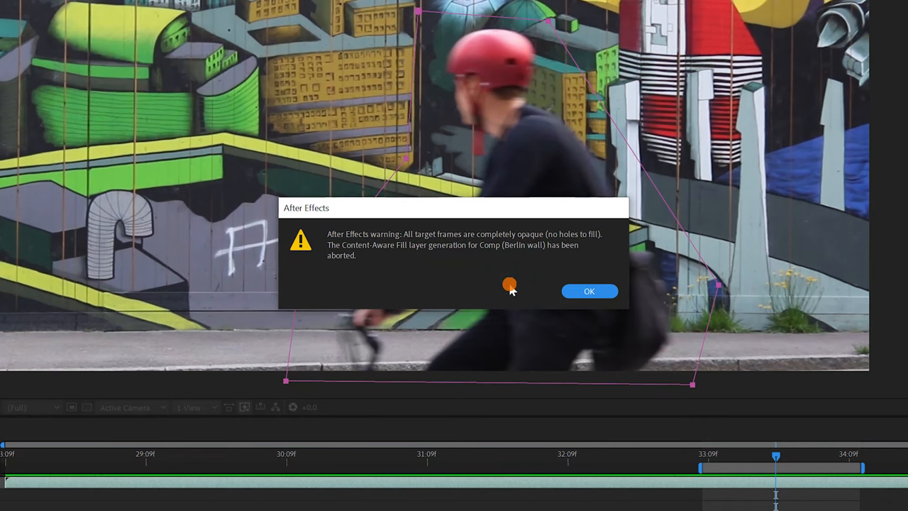
mouse_move(516, 289)
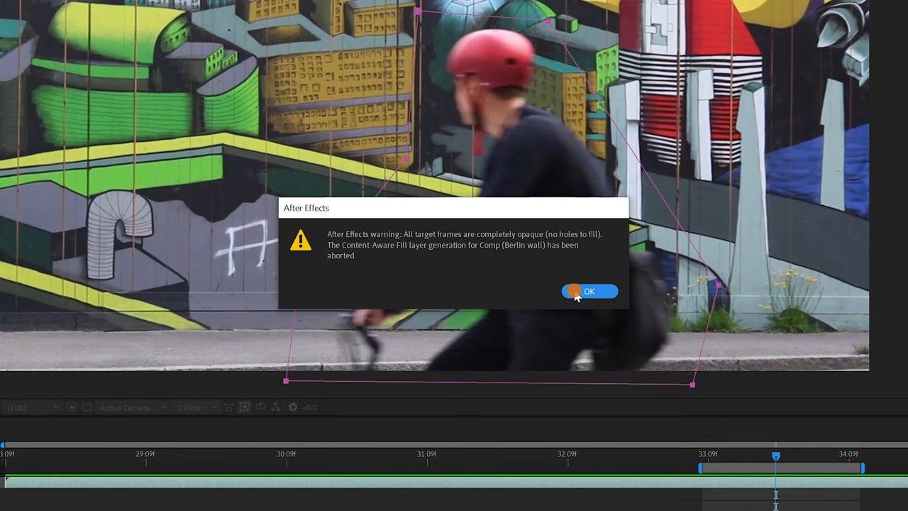
Acknowledge the warning that no frames had holes to fill
left_click(588, 290)
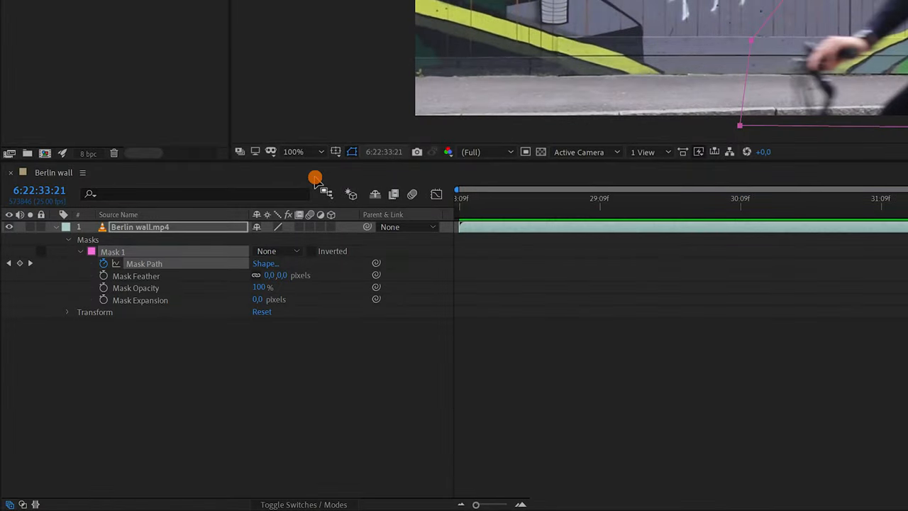
Set Mask 1 to Subtract over the cyclist and generate the fill layer that paints him out
left_click(277, 251)
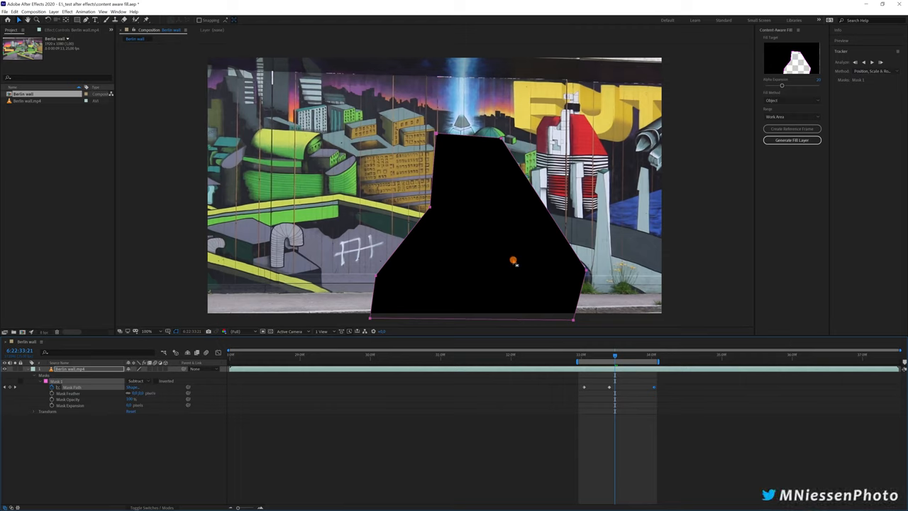
left_click(791, 141)
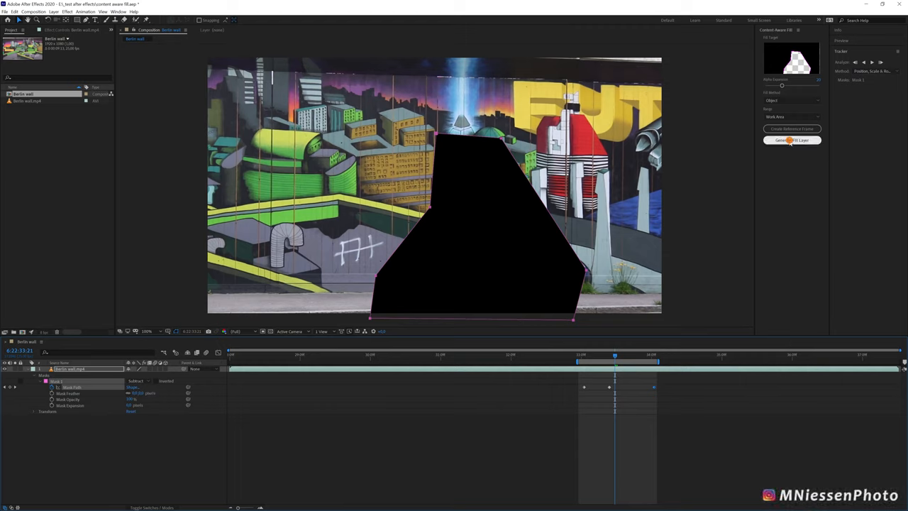
left_click(791, 140)
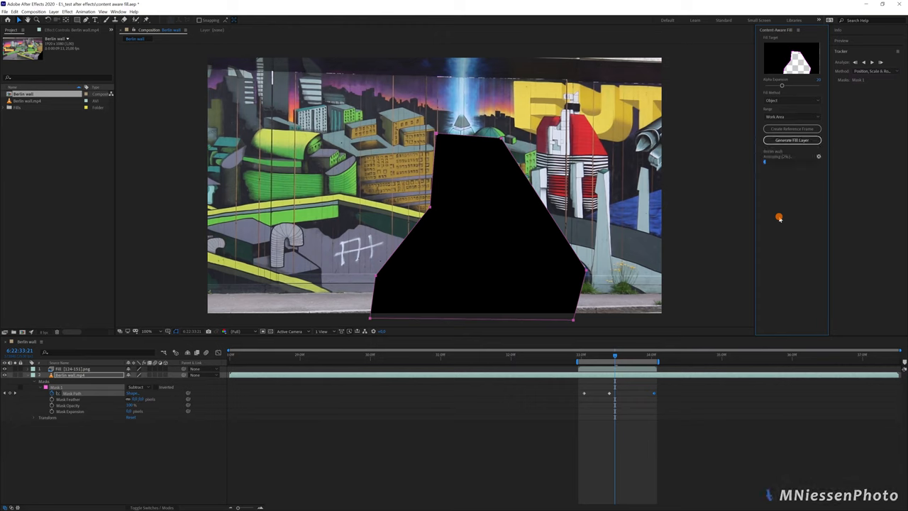
left_click(792, 141)
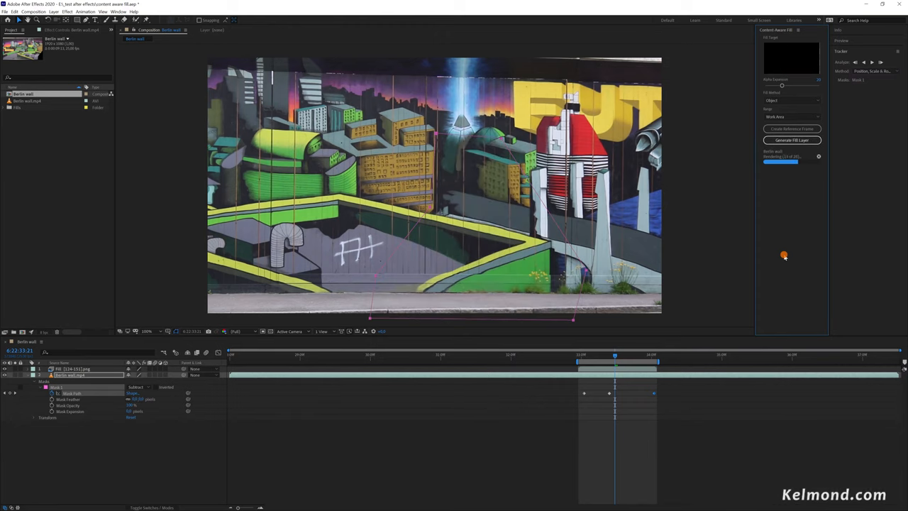